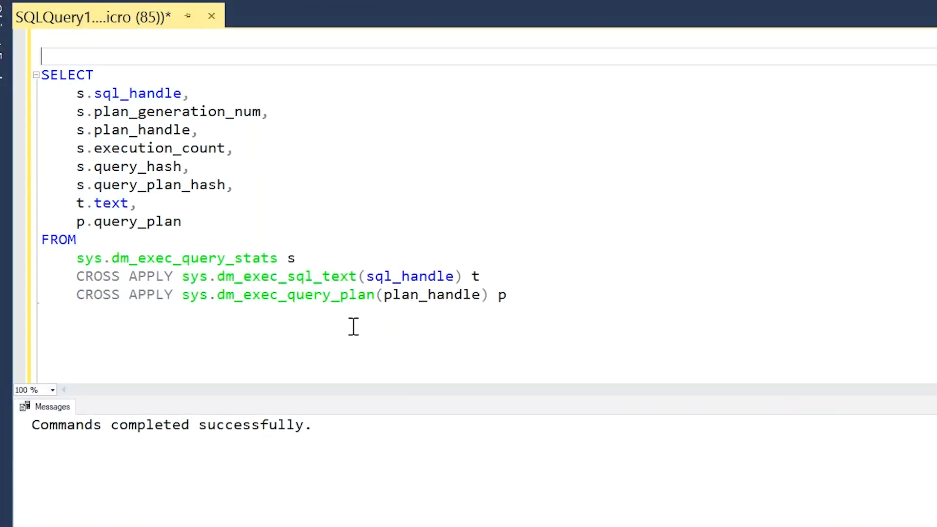
mouse_move(525, 298)
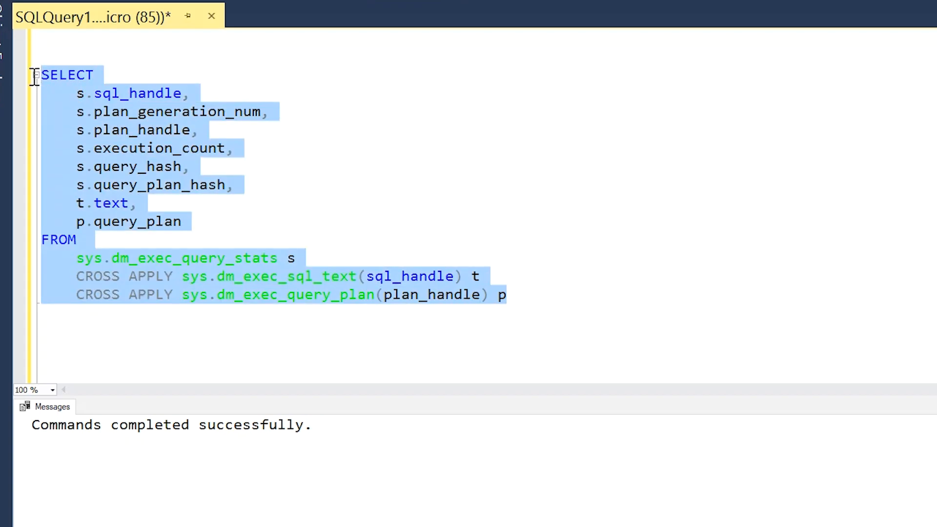
Step: Execute the sys.dm_exec_query_stats query and scroll to the cached plan rows with handles and execution counts
key("F5")
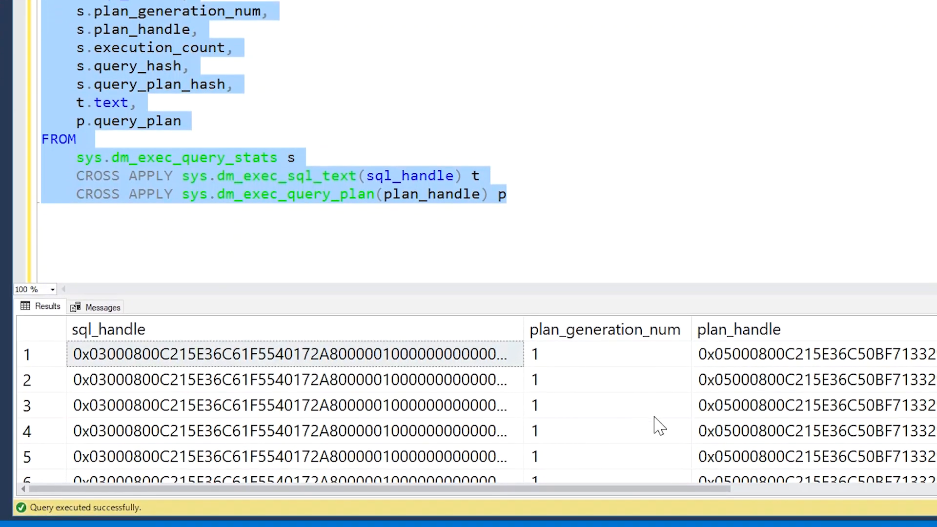
scroll("down", 3)
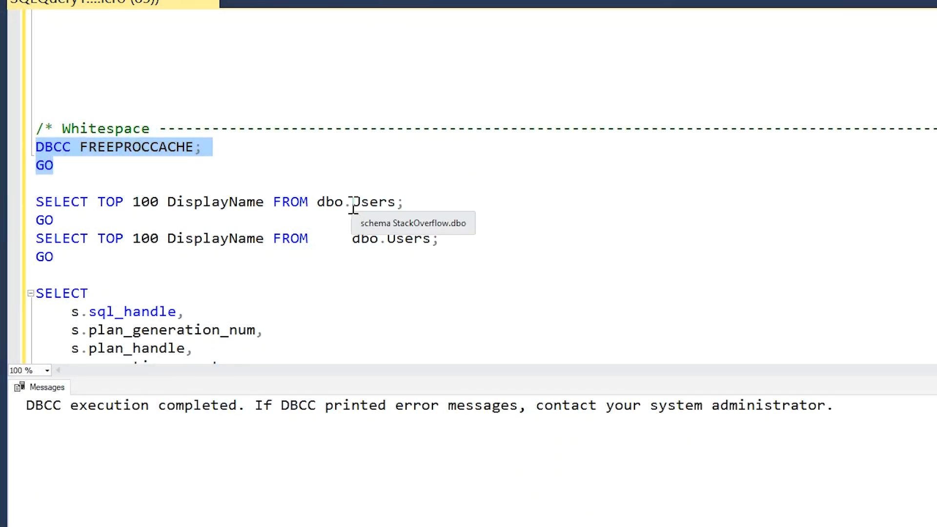
mouse_move(355, 247)
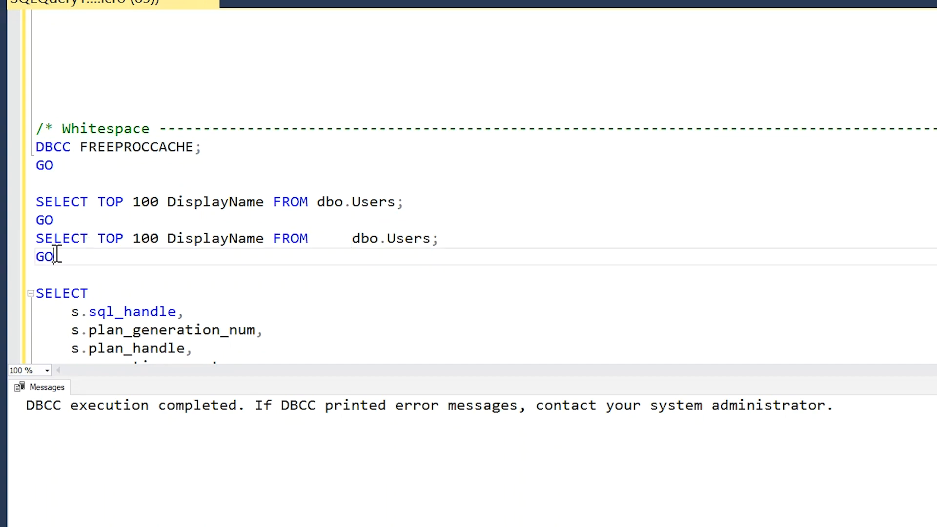
Step: Run DBCC FREEPROCCACHE with both whitespace-variant SELECT TOP 100 Users queries, returning display names
left_click_drag(35, 201, 53, 256)
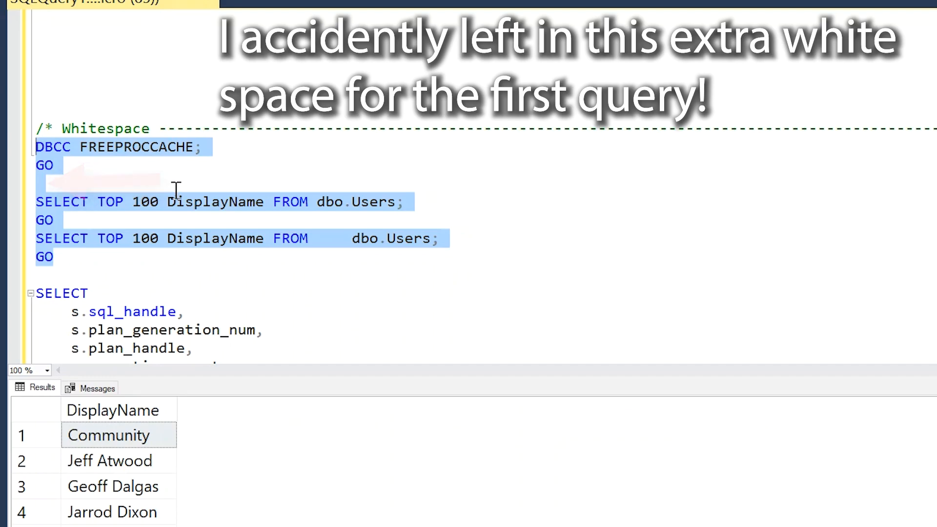
scroll("down", 3)
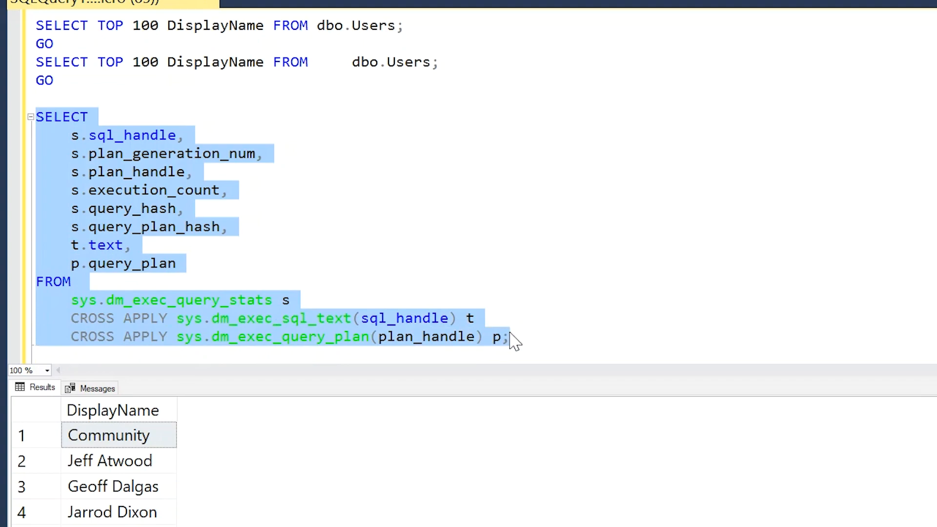
key("F5")
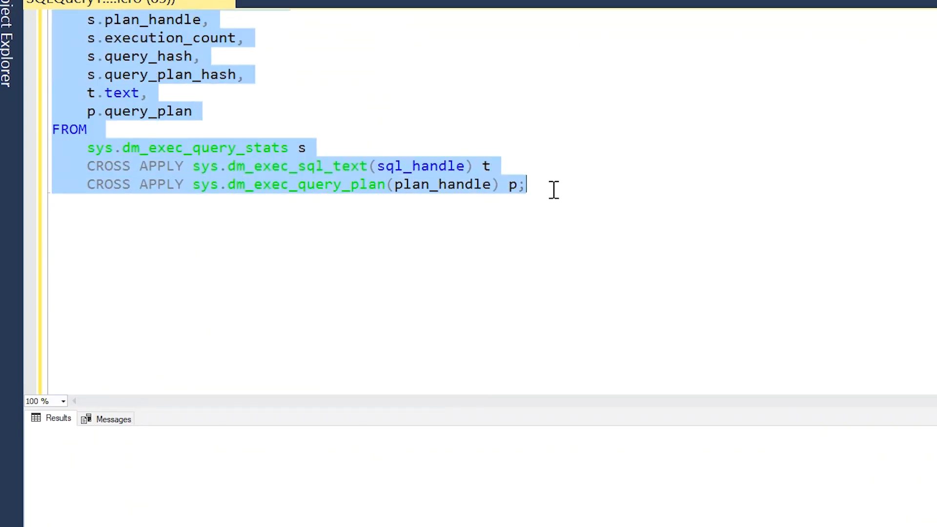
Step: Refresh the cache stats and point out the uppercase and lowercase Users rows sharing one query hash
key("F5")
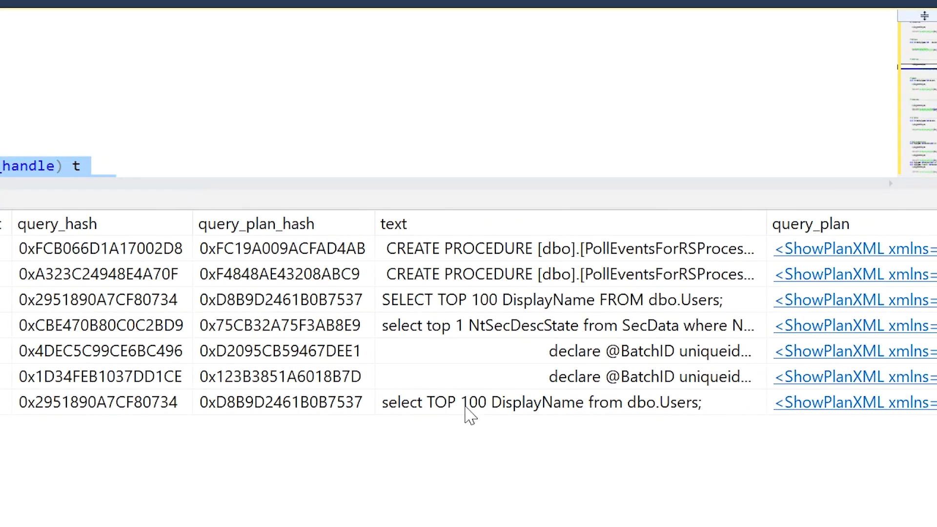
left_click(550, 299)
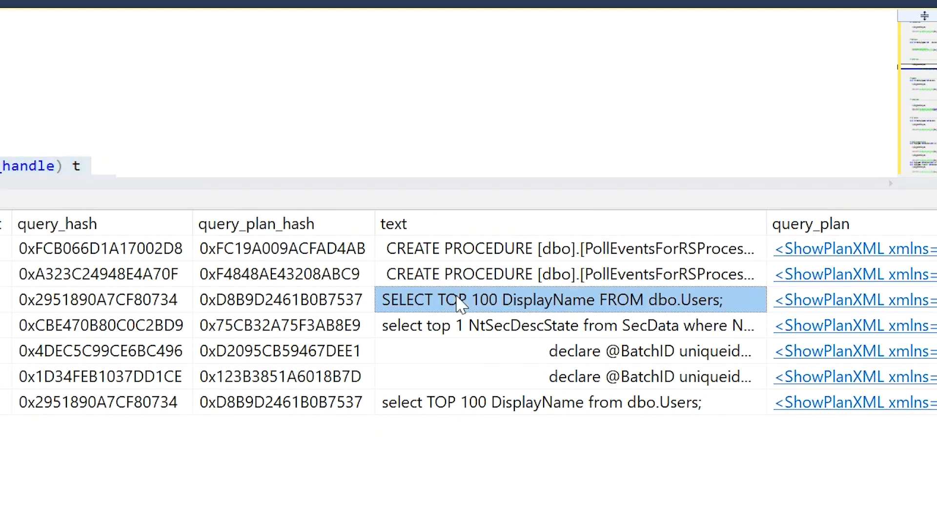
mouse_move(430, 409)
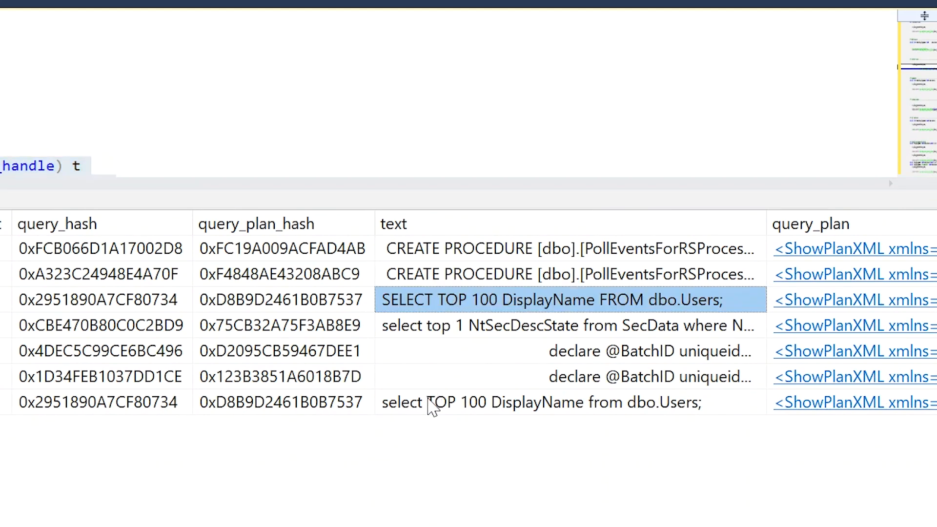
left_click(538, 402)
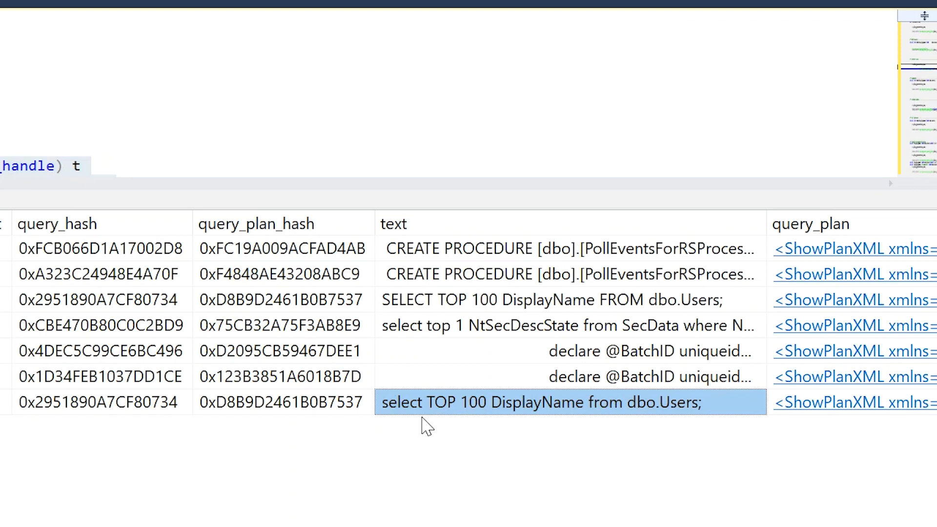
mouse_move(422, 419)
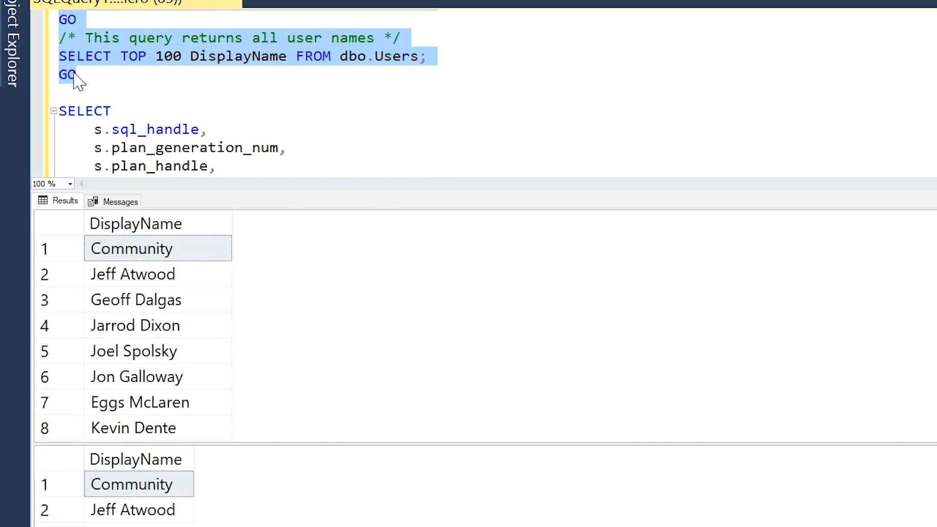
Step: Scroll the results to the execution_count and text columns for the commented Users queries
scroll("down", 3)
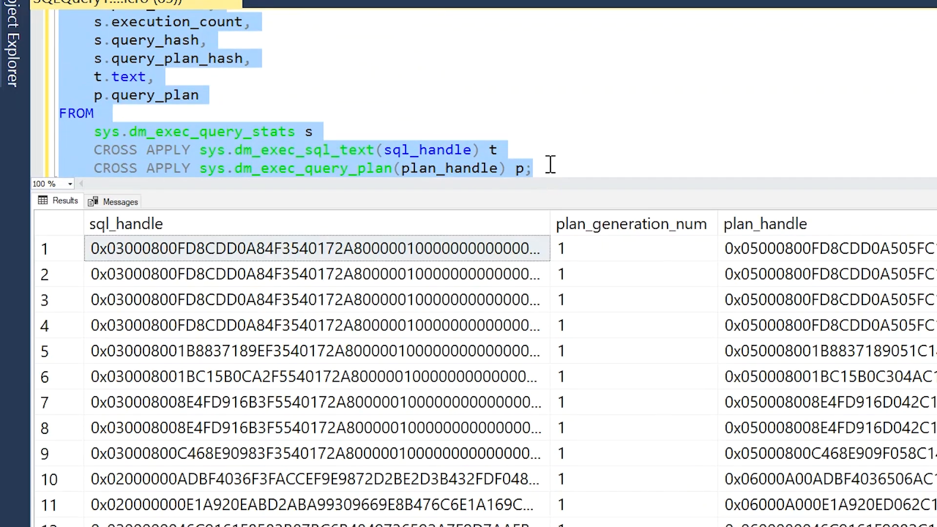
scroll("right", 3)
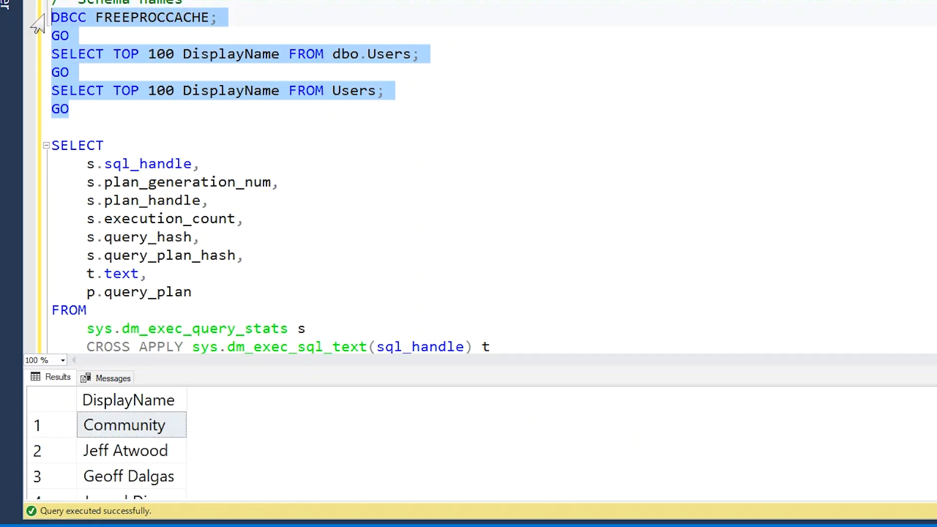
Step: Scroll the cache stats to show dbo-qualified and unqualified Users queries as separate entries
scroll("down", 3)
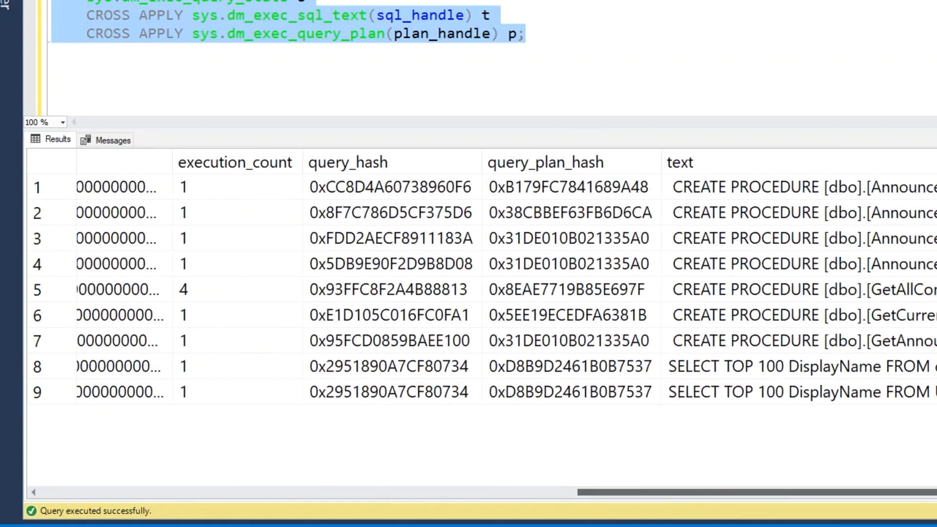
scroll("right", 3)
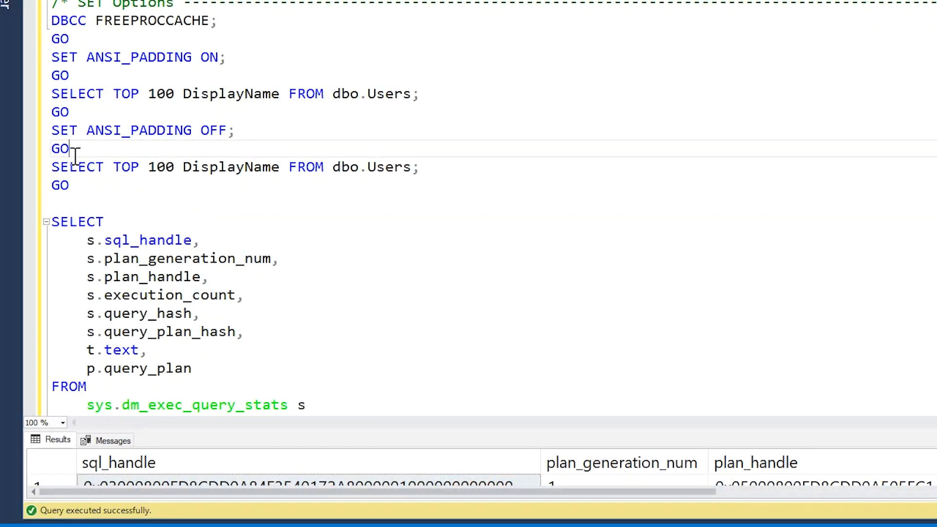
Step: Select the ANSI_PADDING batch from DBCC FREEPROCCACHE through the final GO for execution
left_click_drag(52, 93, 68, 186)
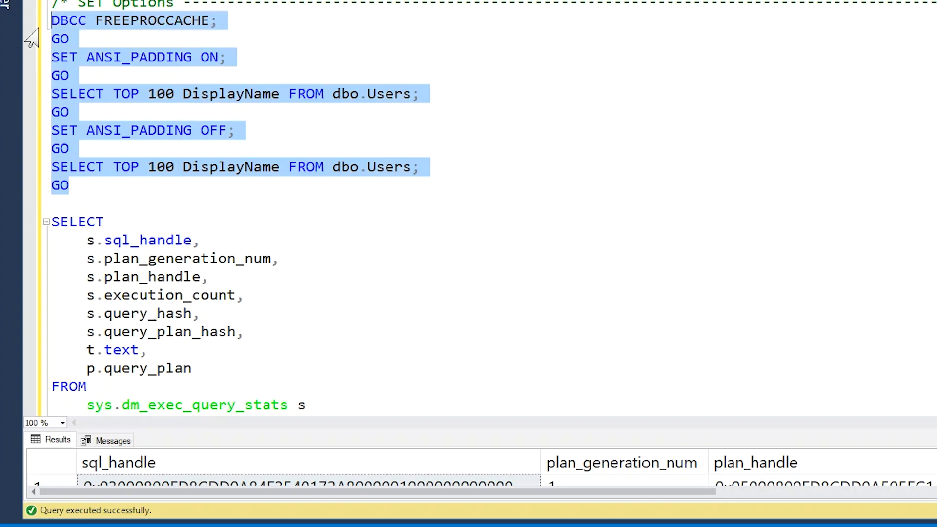
mouse_move(210, 79)
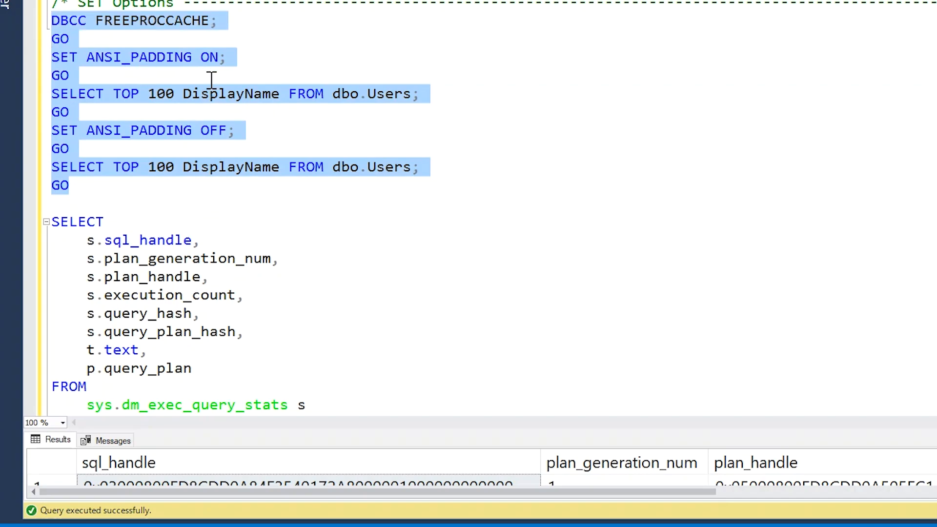
mouse_move(157, 134)
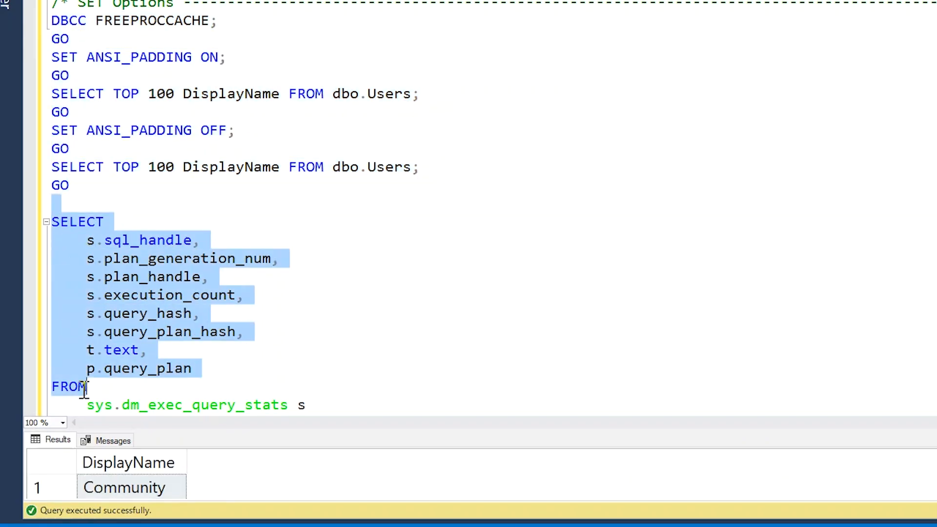
Step: Scroll the results to execution_count, query_hash and text showing the two ANSI_PADDING entries
scroll("down", 3)
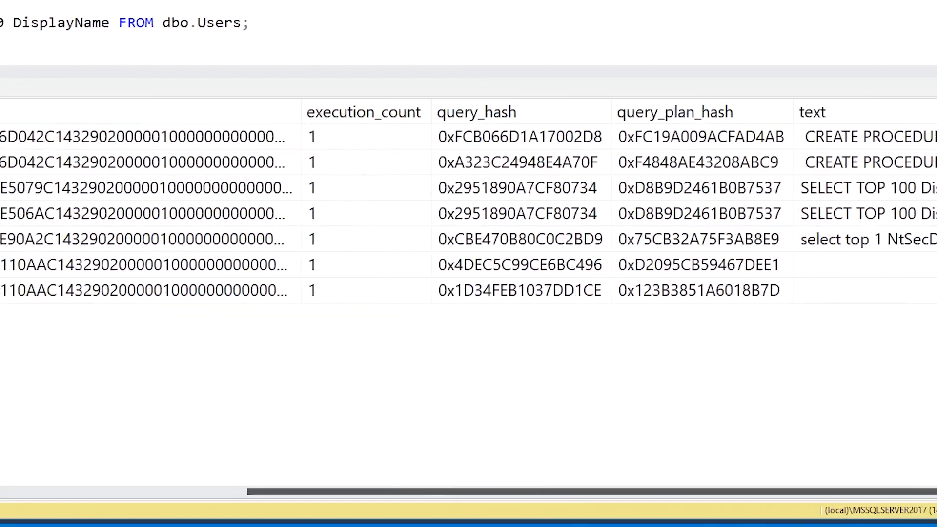
scroll("right", 3)
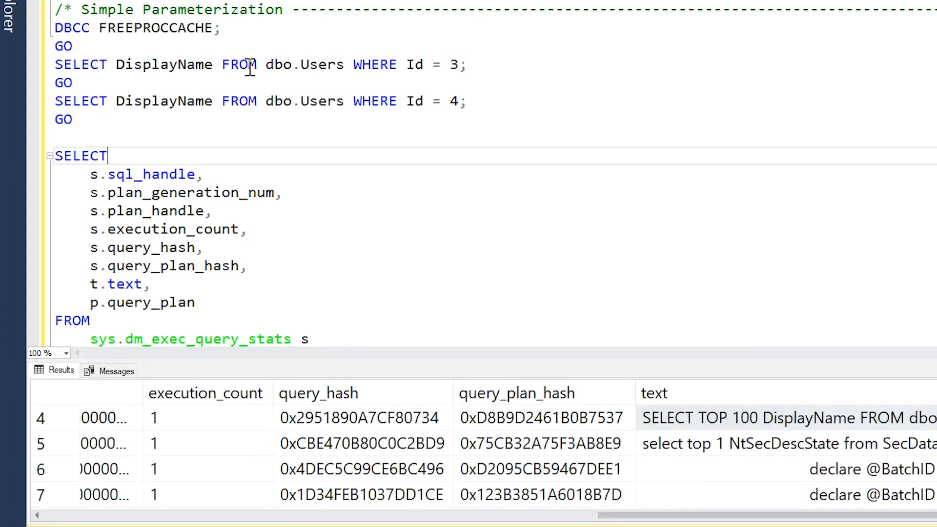
mouse_move(437, 65)
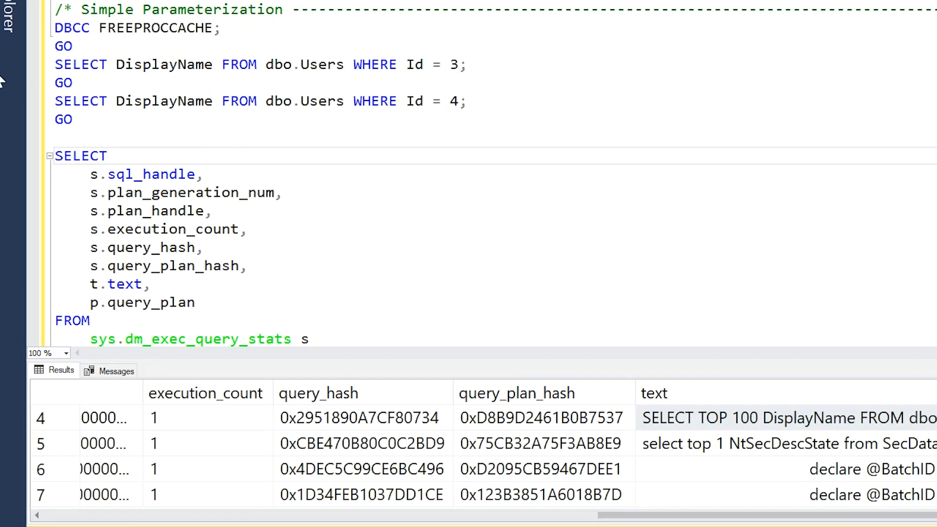
Step: Highlight the SELECT ... FROM sys.dm_exec_query_stats CROSS APPLY query in the editor
left_click_drag(60, 28, 71, 119)
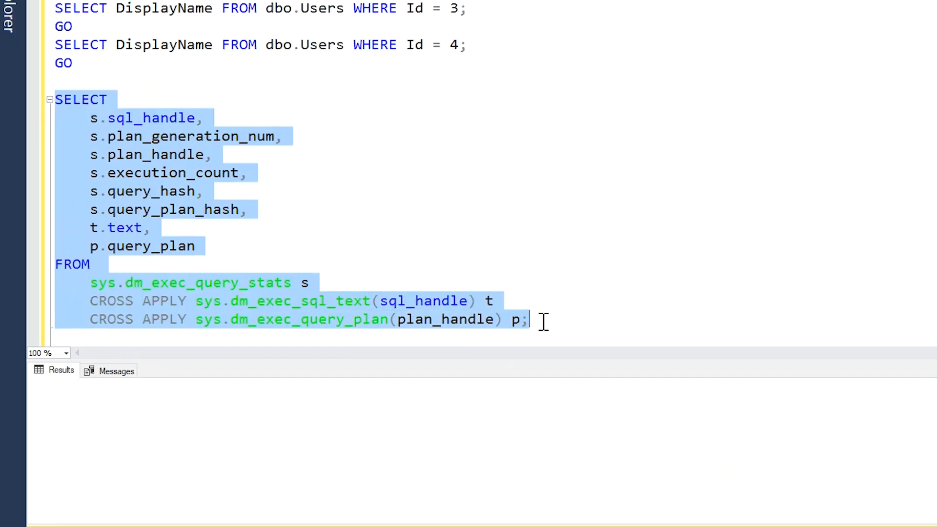
Step: Run the cache stats and pick out the tinyint-parameterized DisplayName lookup entry
key("F5")
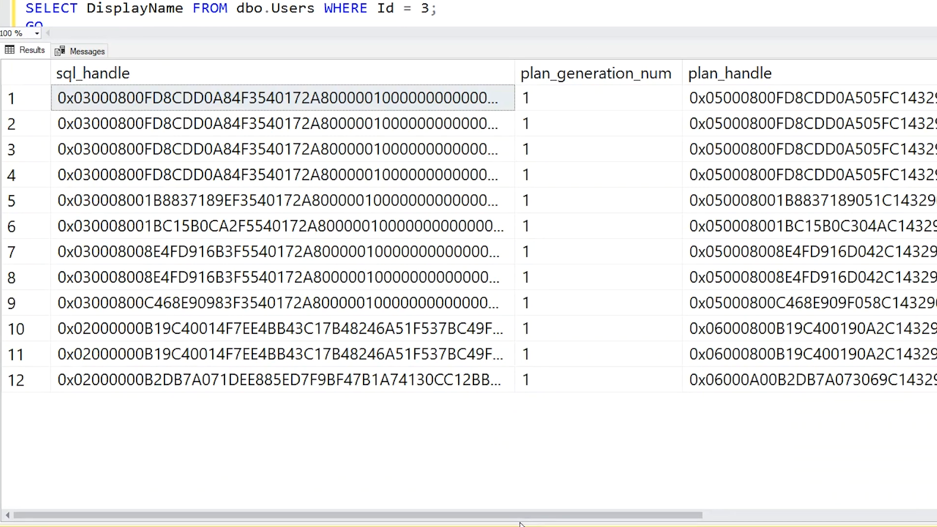
scroll("right", 3)
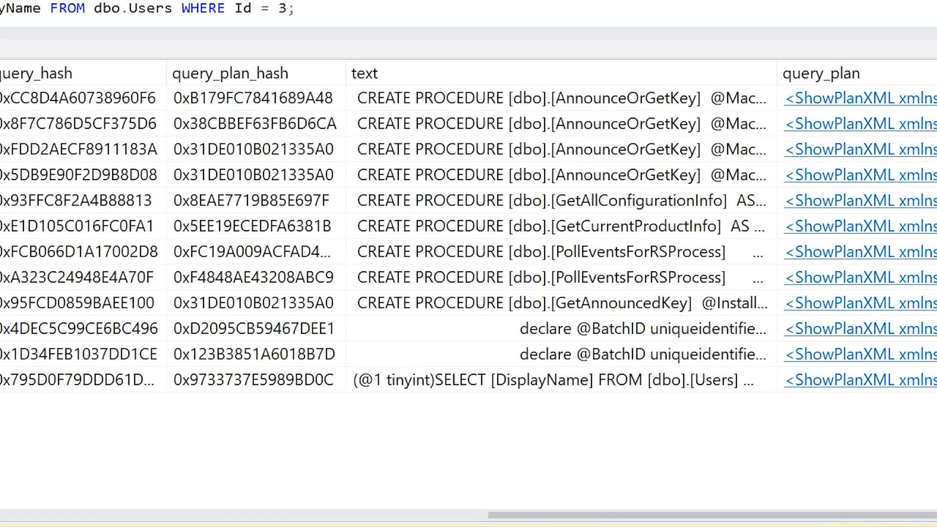
left_click(543, 379)
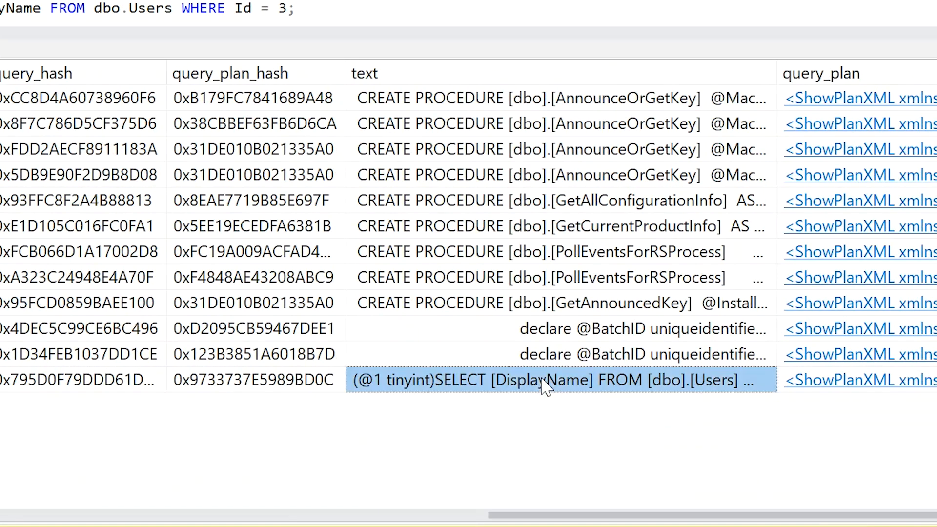
mouse_move(705, 398)
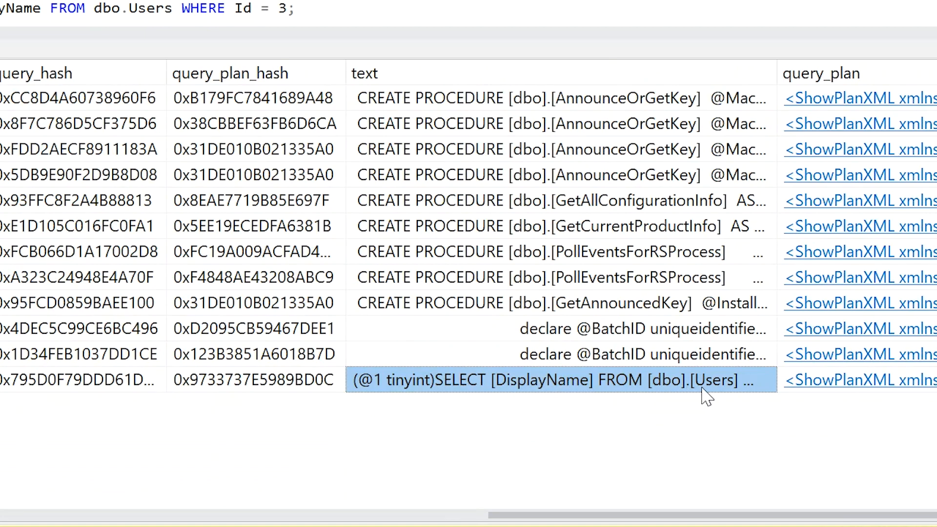
mouse_move(794, 124)
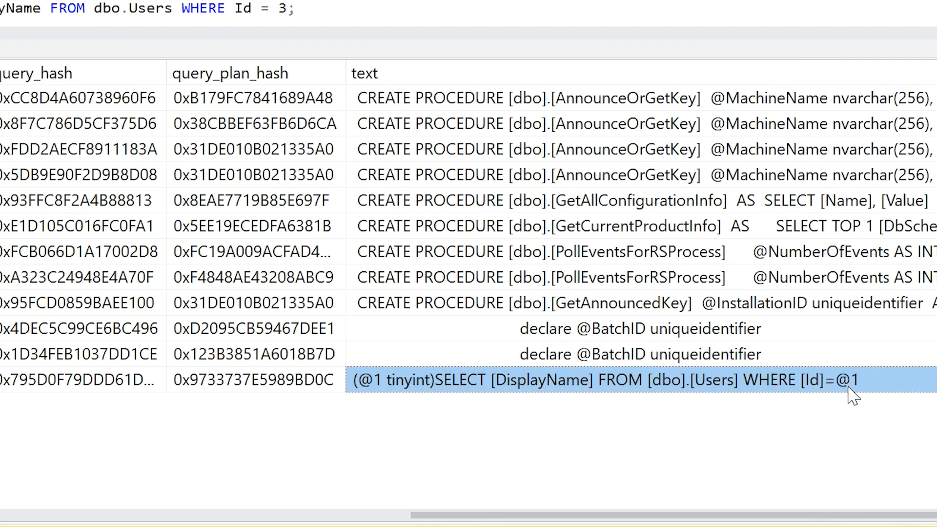
mouse_move(858, 397)
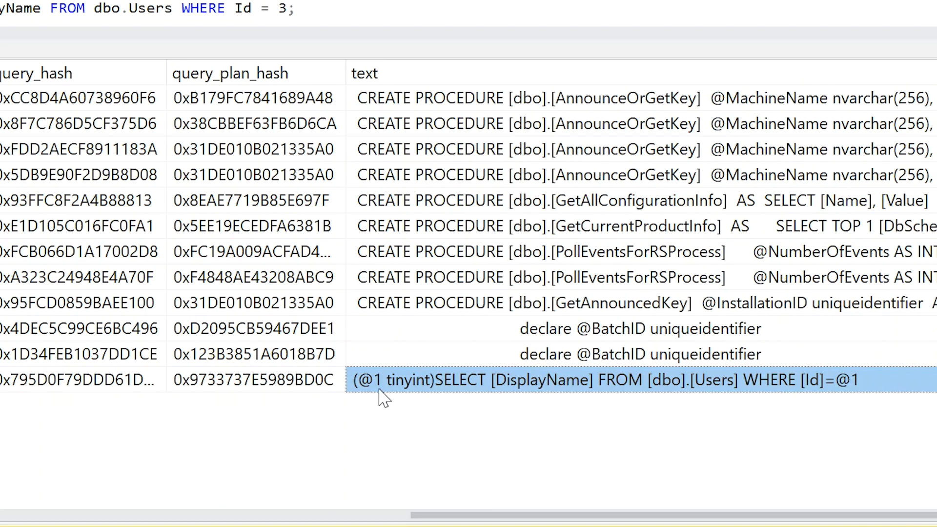
mouse_move(419, 401)
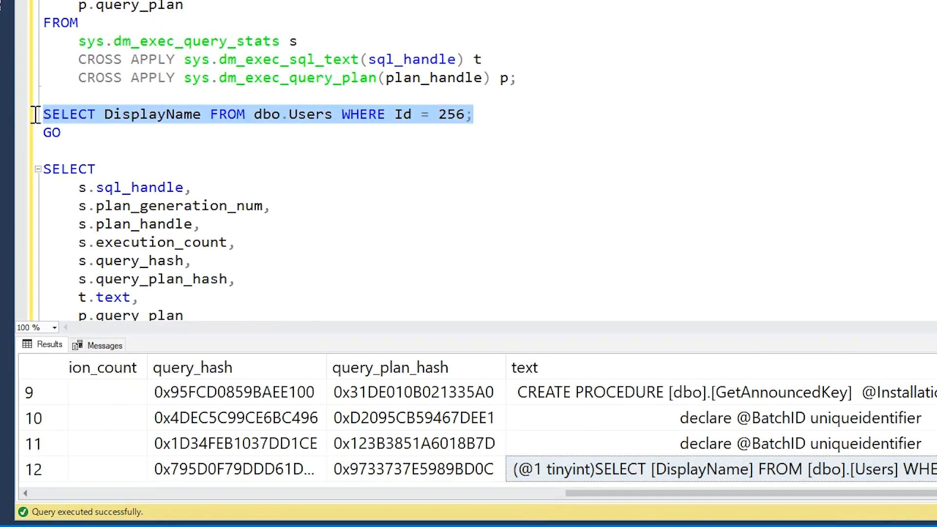
mouse_move(456, 130)
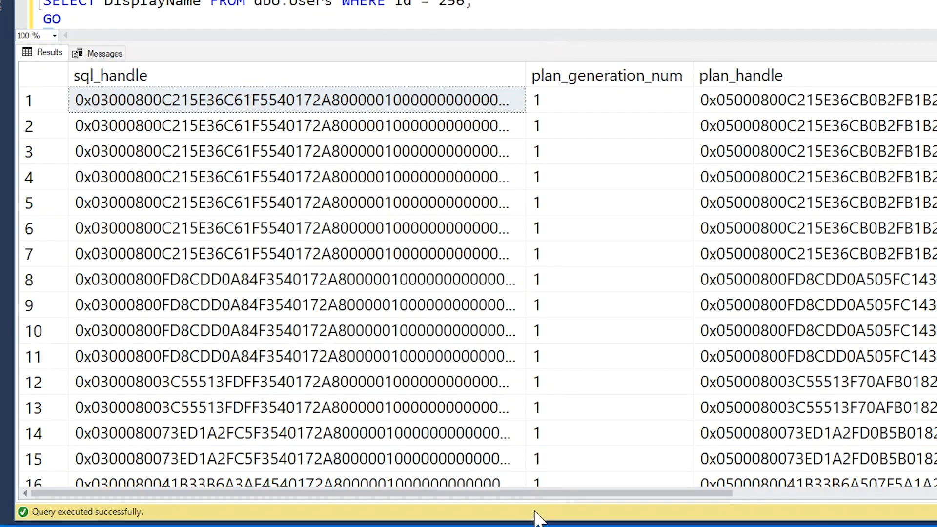
Step: Select the smallint and tinyint parameterized DisplayName entries side by side in the refreshed results
scroll("right", 3)
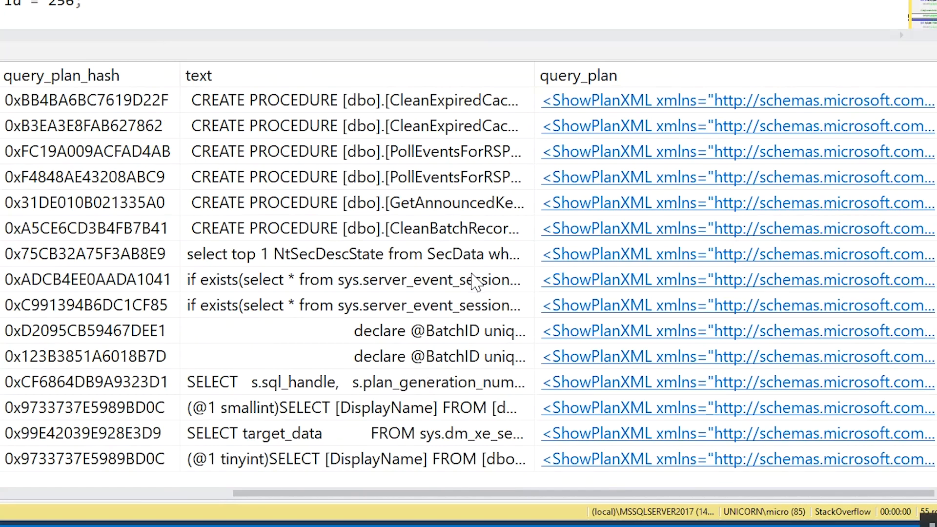
left_click(356, 407)
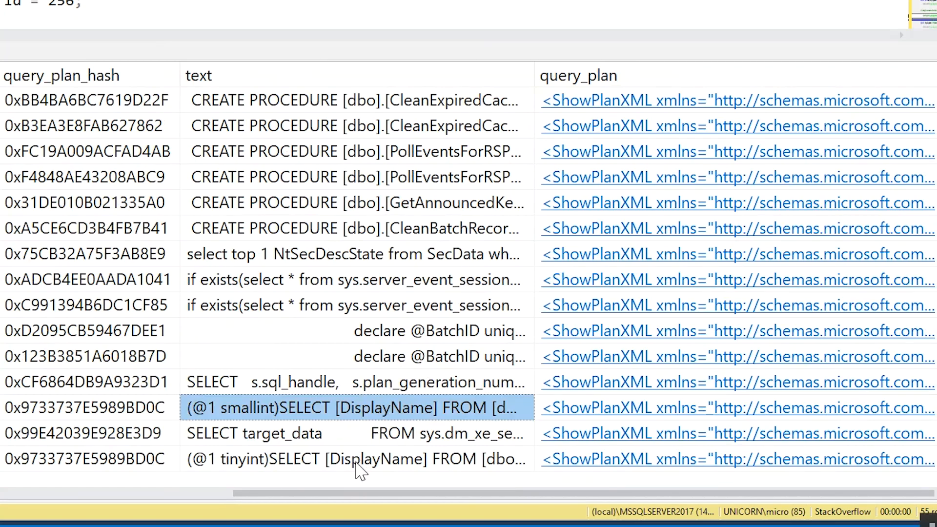
left_click(355, 458)
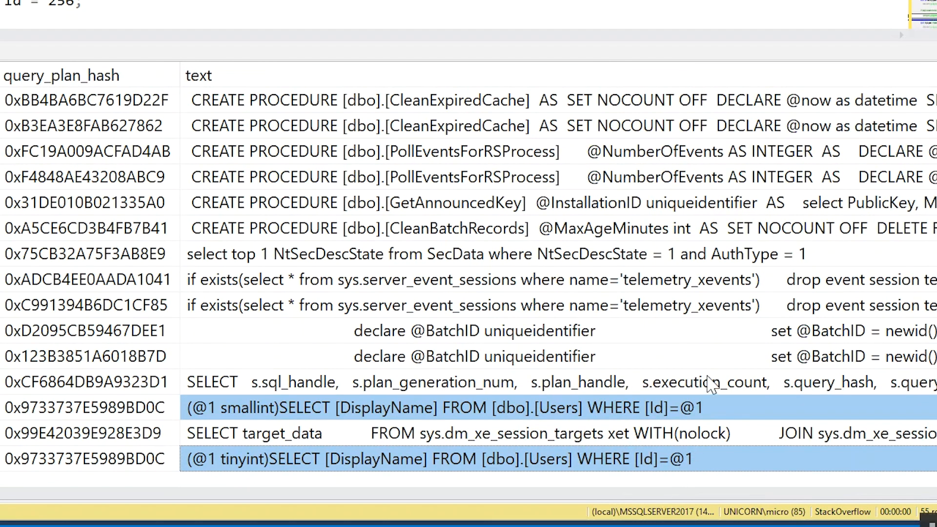
mouse_move(709, 451)
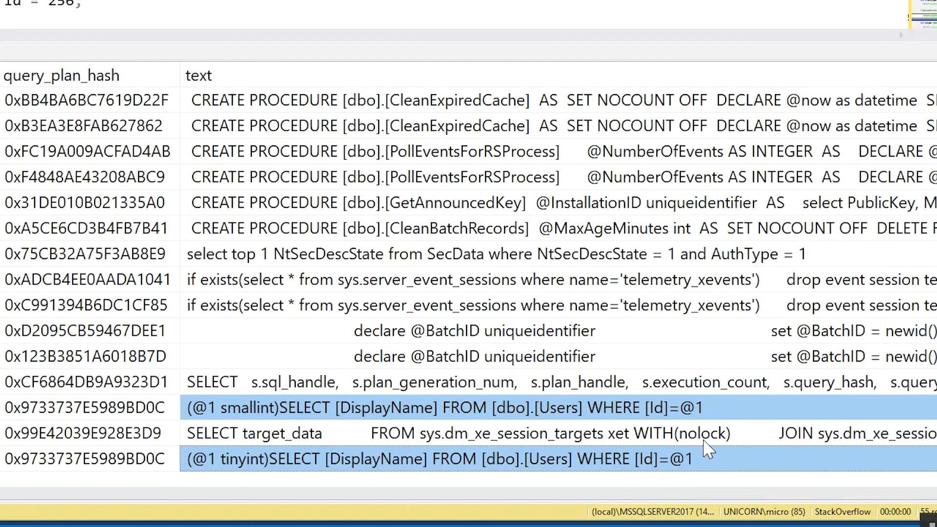
mouse_move(705, 416)
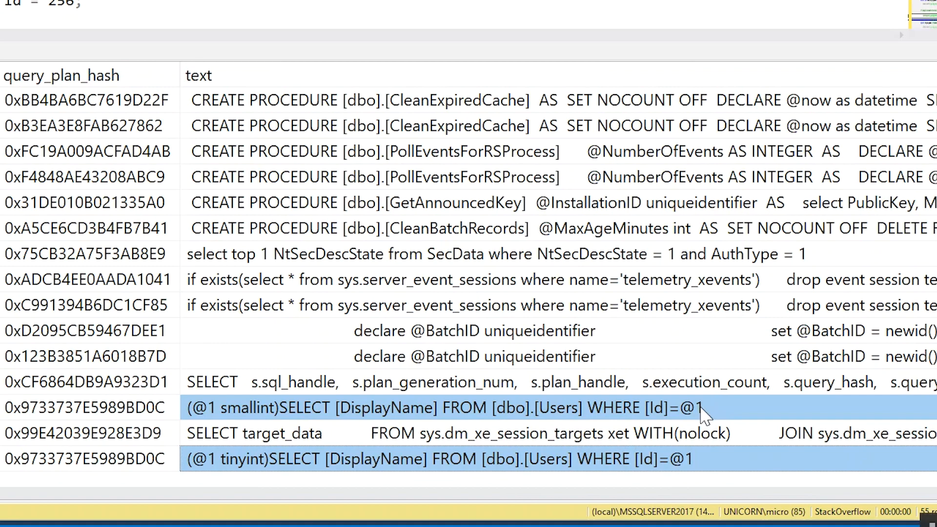
mouse_move(278, 425)
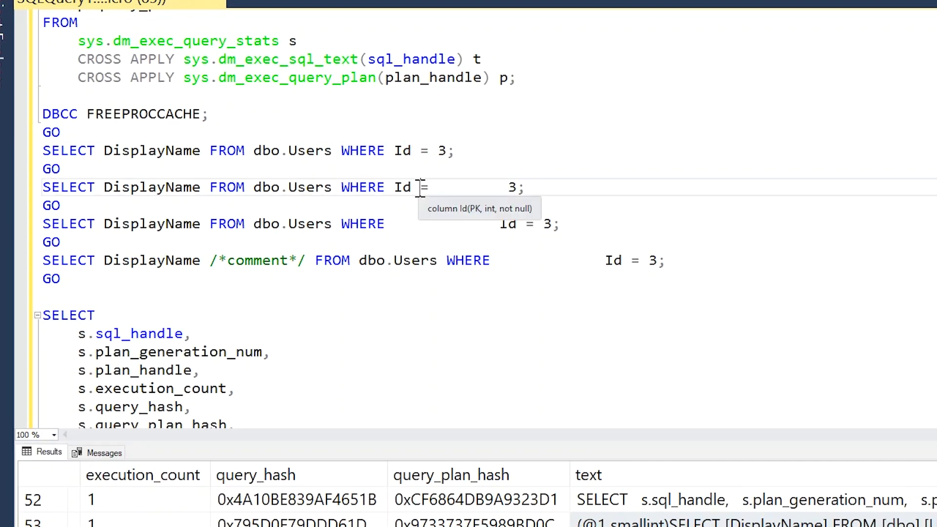
Step: Highlight the extra spaces before the value 3 in the Id = 3 query variant
left_click_drag(419, 188, 520, 188)
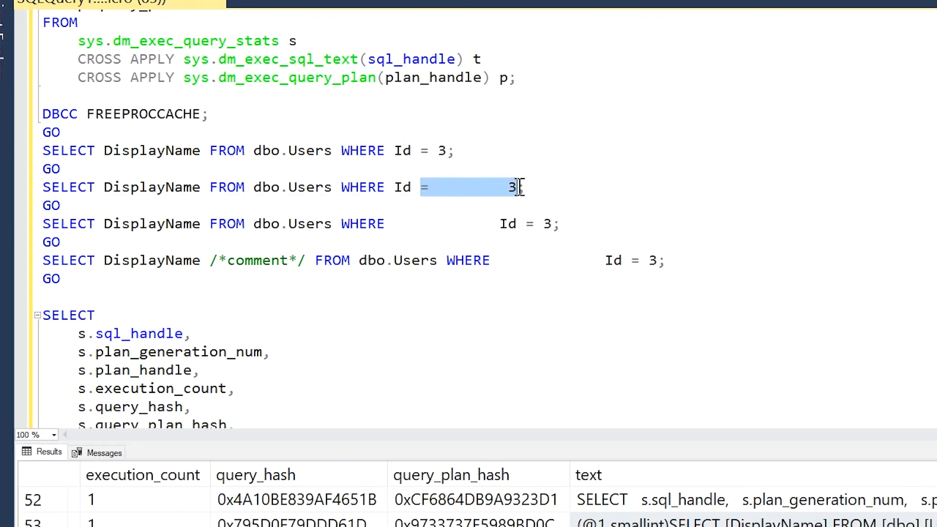
mouse_move(397, 224)
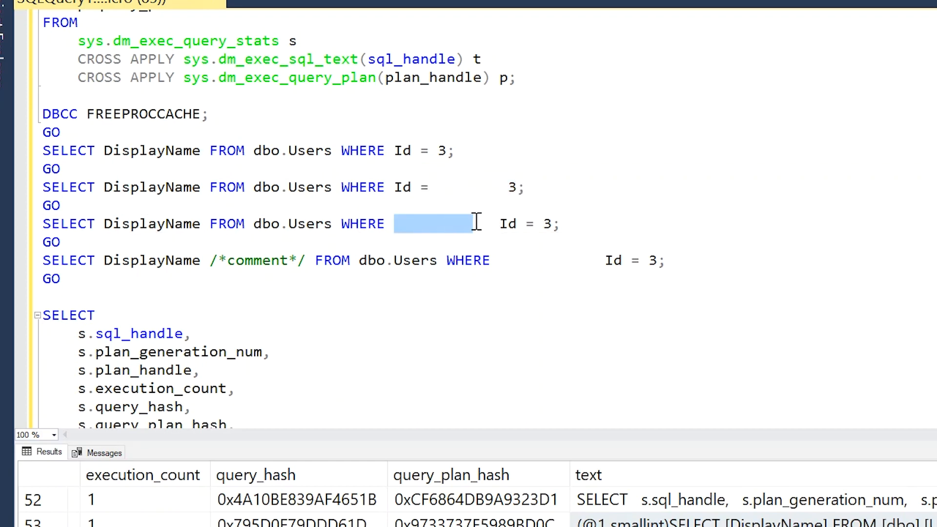
mouse_move(485, 269)
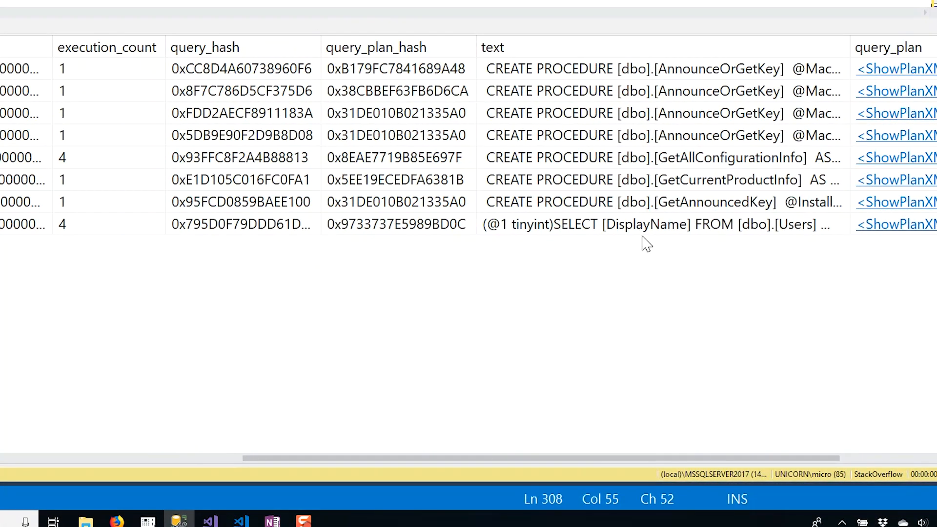
Step: Select the (@1 tinyint) DisplayName plan entry showing execution_count 4 in the results grid
left_click(645, 225)
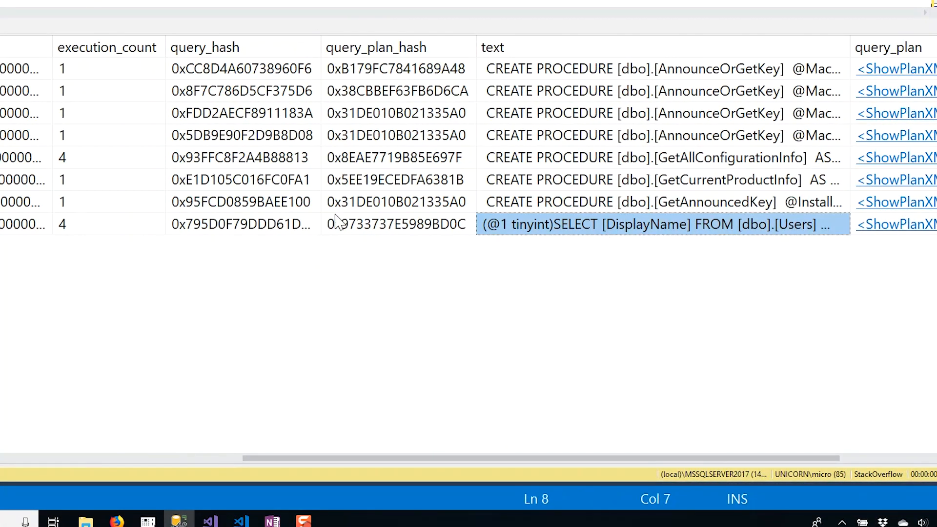